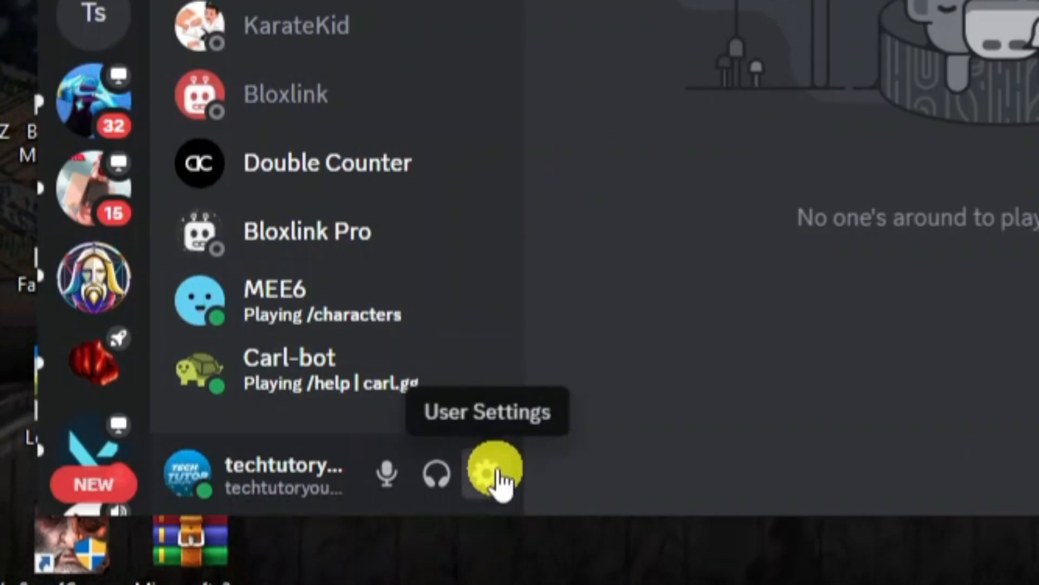
- Open Discord User Settings from the gear icon beside the username
click(491, 472)
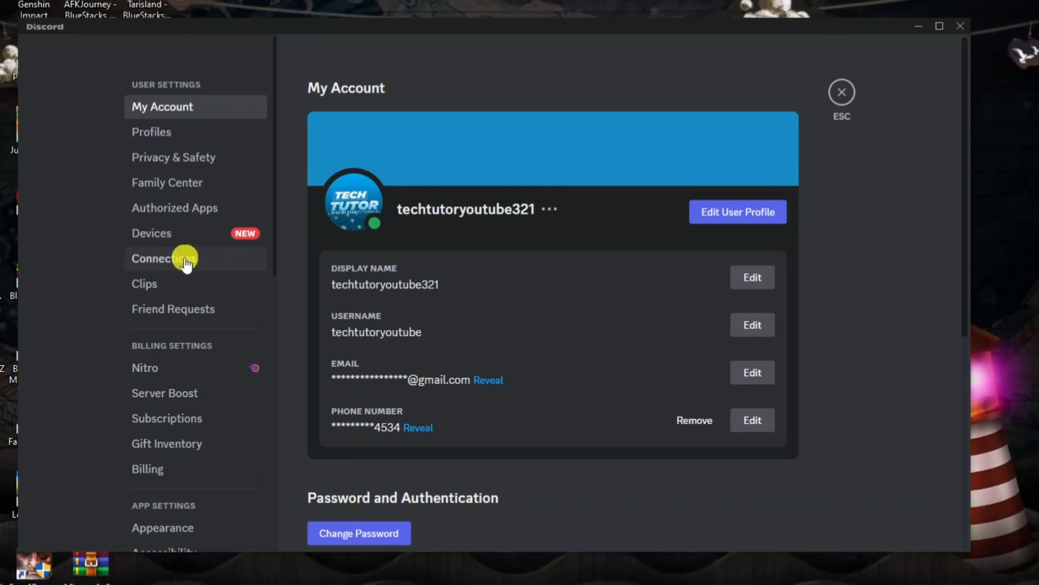
- Go to the Connections page listing linked accounts like Spotify and Xbox
click(164, 257)
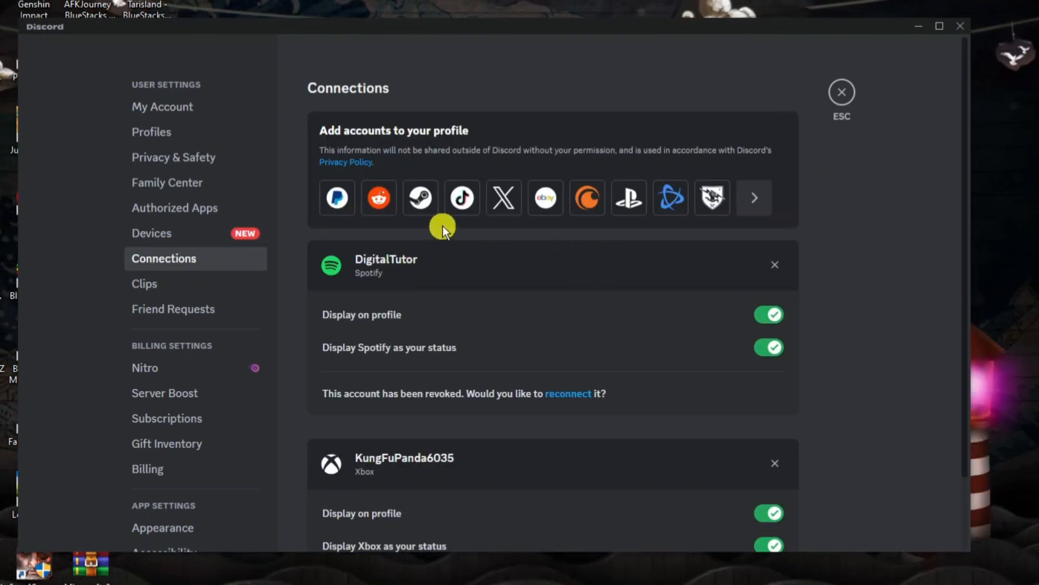
mouse_move(424, 163)
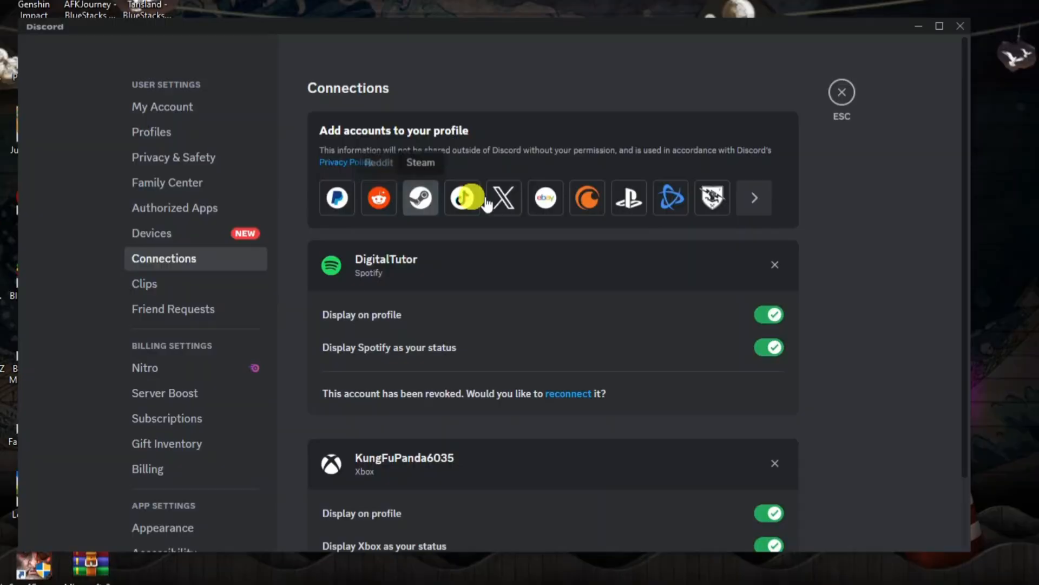
- Choose PayPal to link and enter the account password on the PayPal login form
click(336, 197)
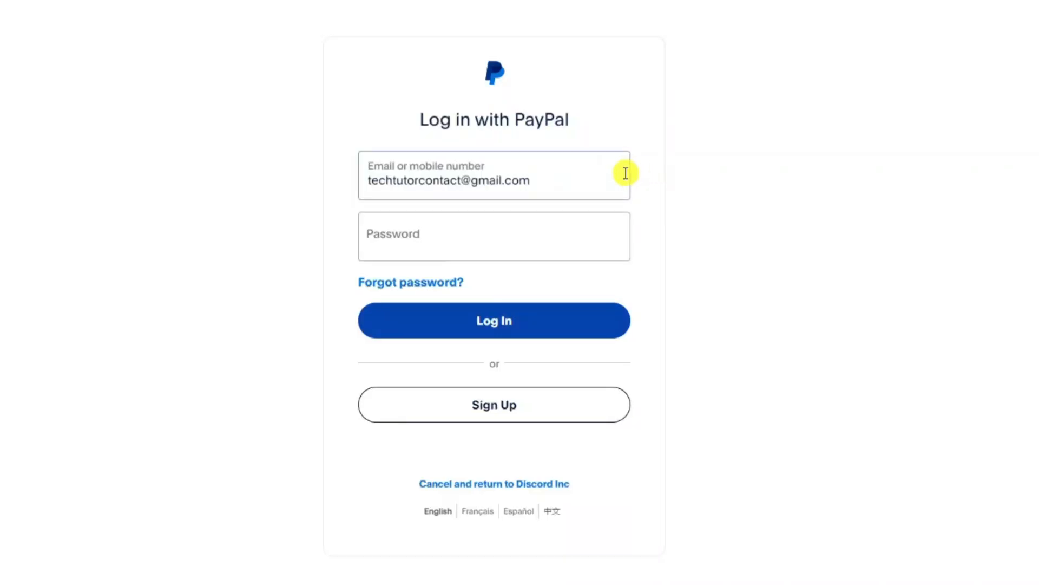
click(494, 236)
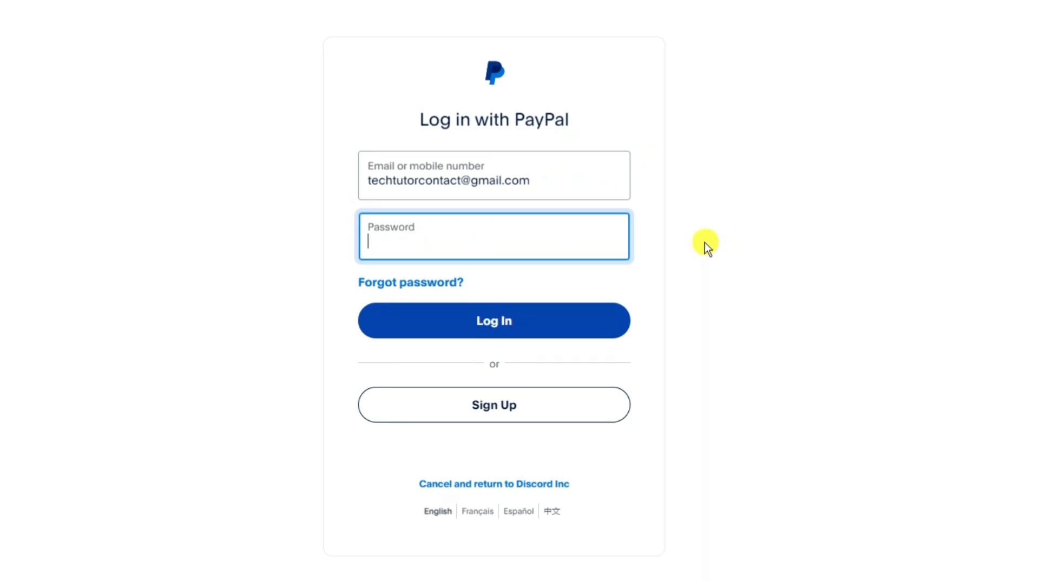
text(•••••)
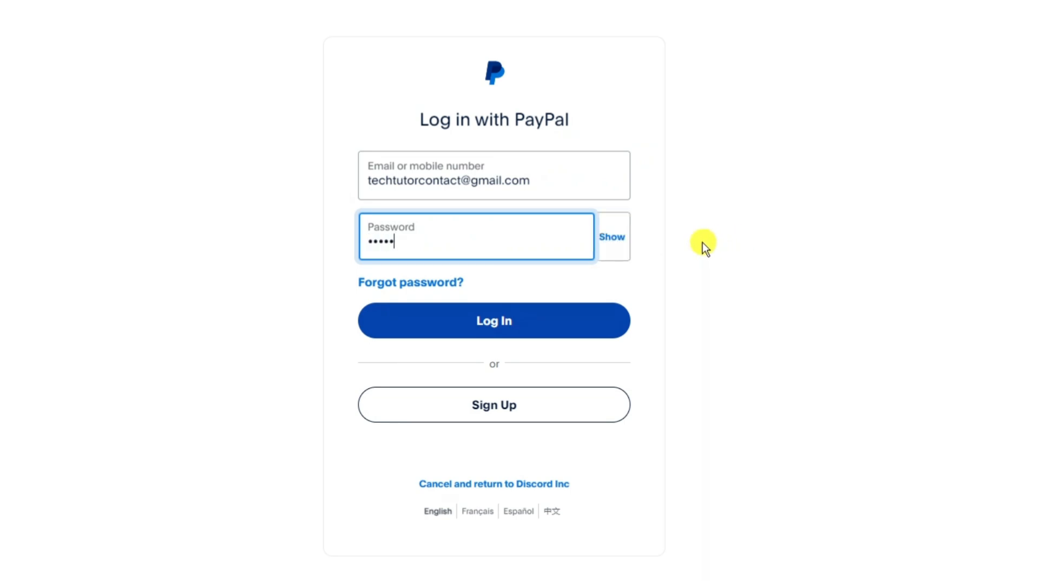
- Log in to PayPal and agree to connect the account to Discord Inc
click(493, 320)
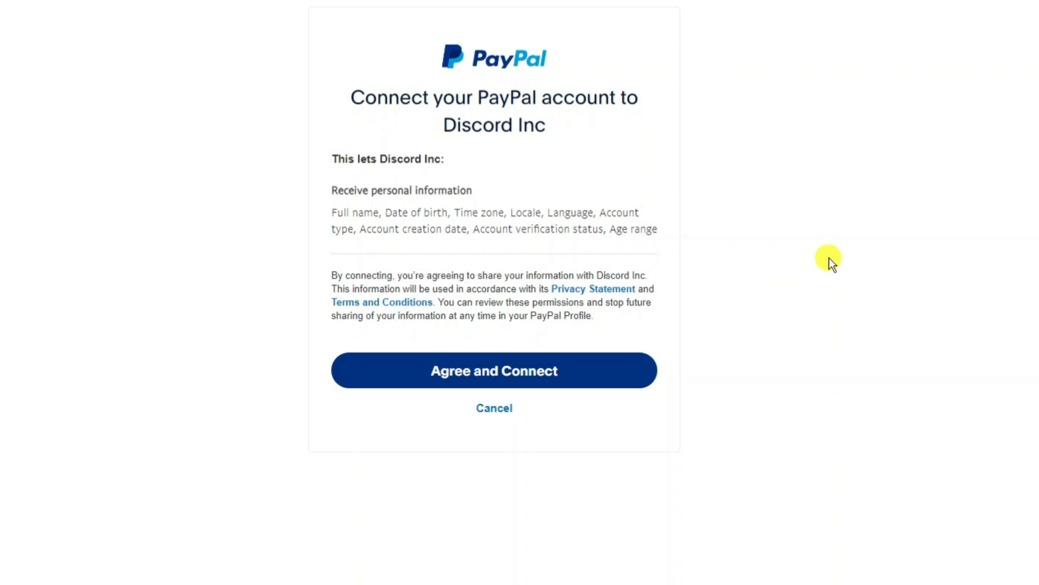
mouse_move(759, 237)
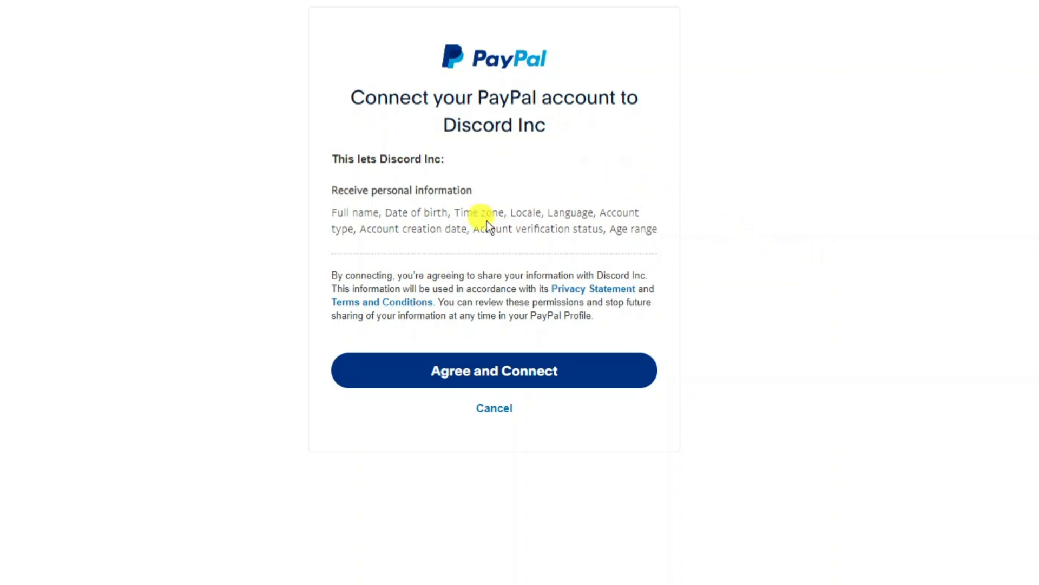
mouse_move(592, 222)
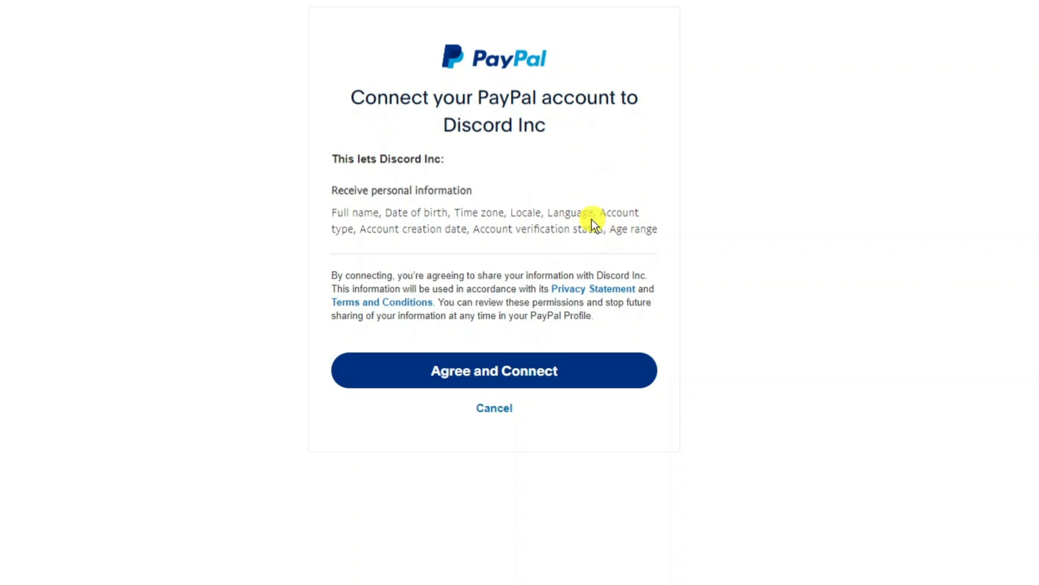
mouse_move(493, 370)
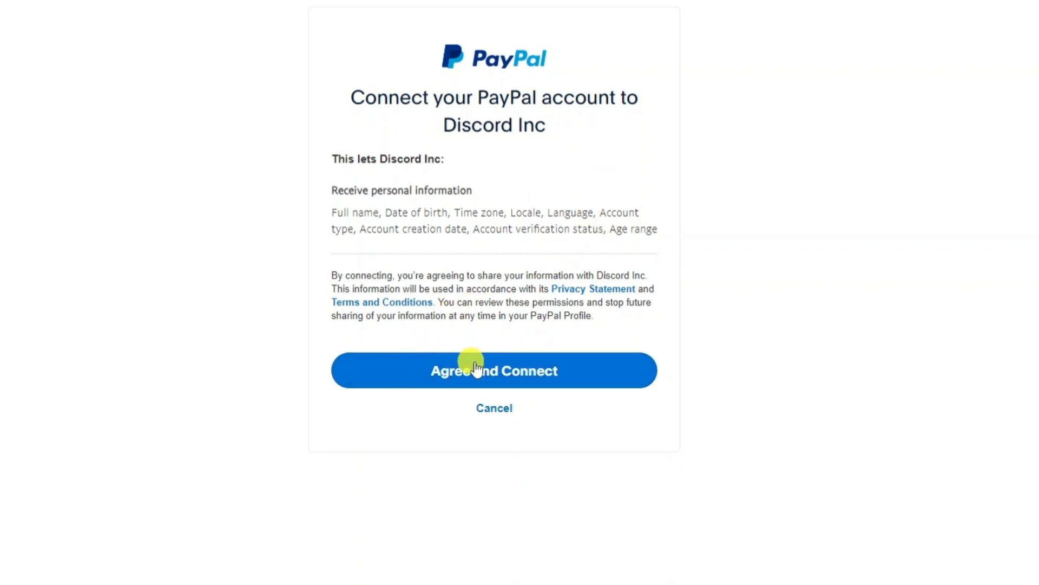
click(494, 370)
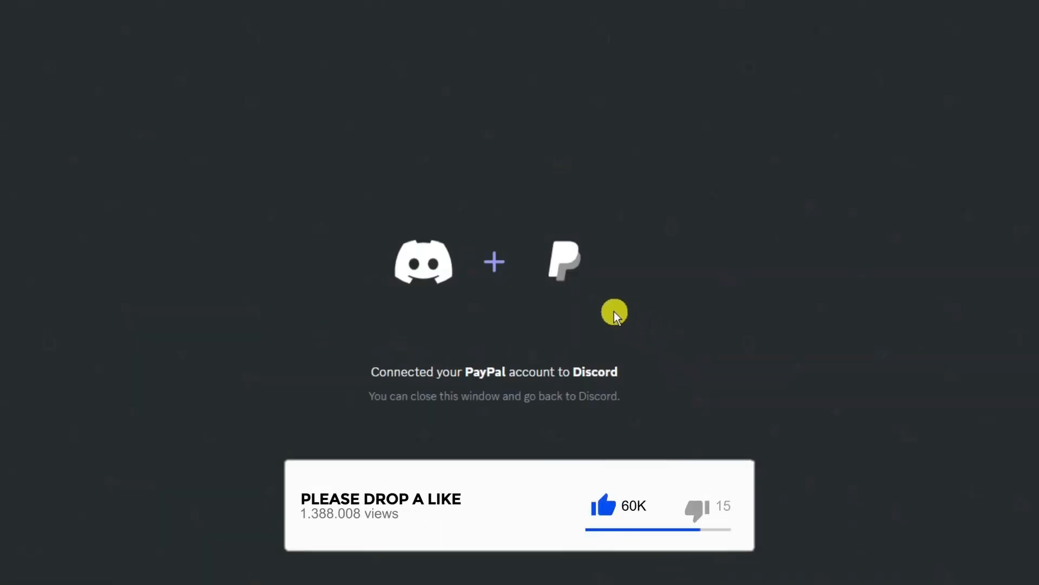
mouse_move(492, 323)
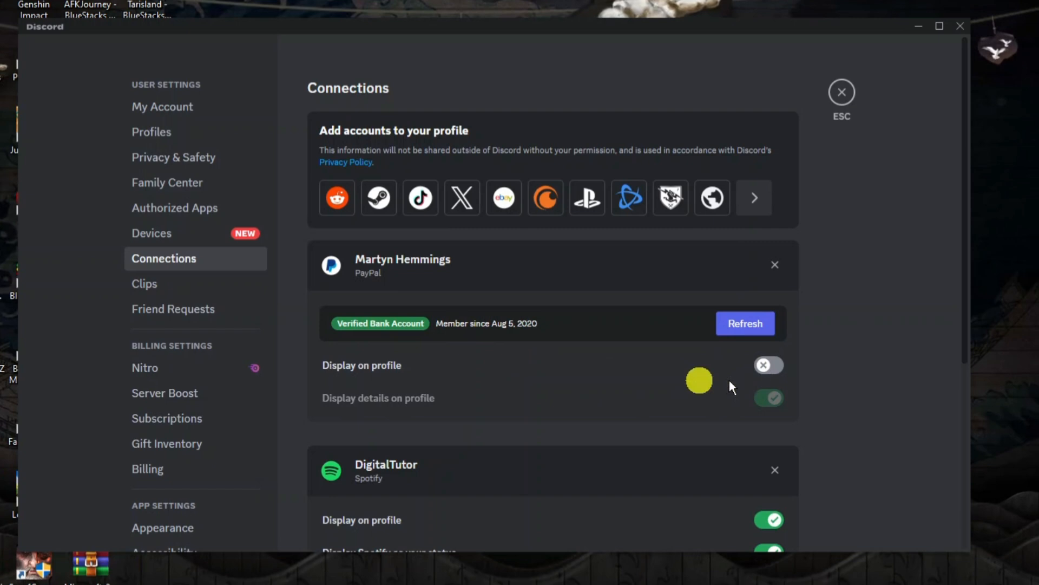
click(769, 365)
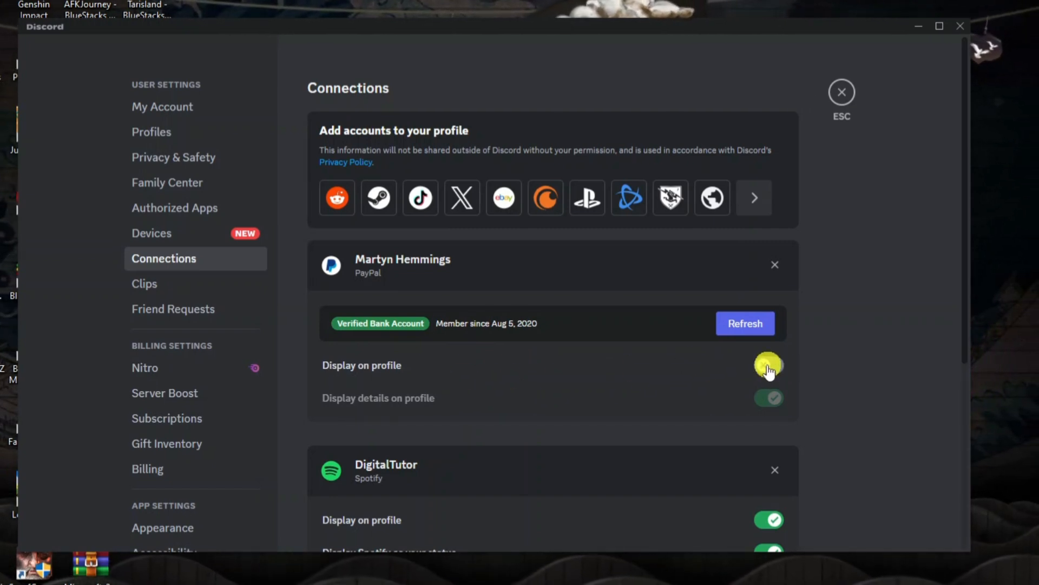
click(769, 365)
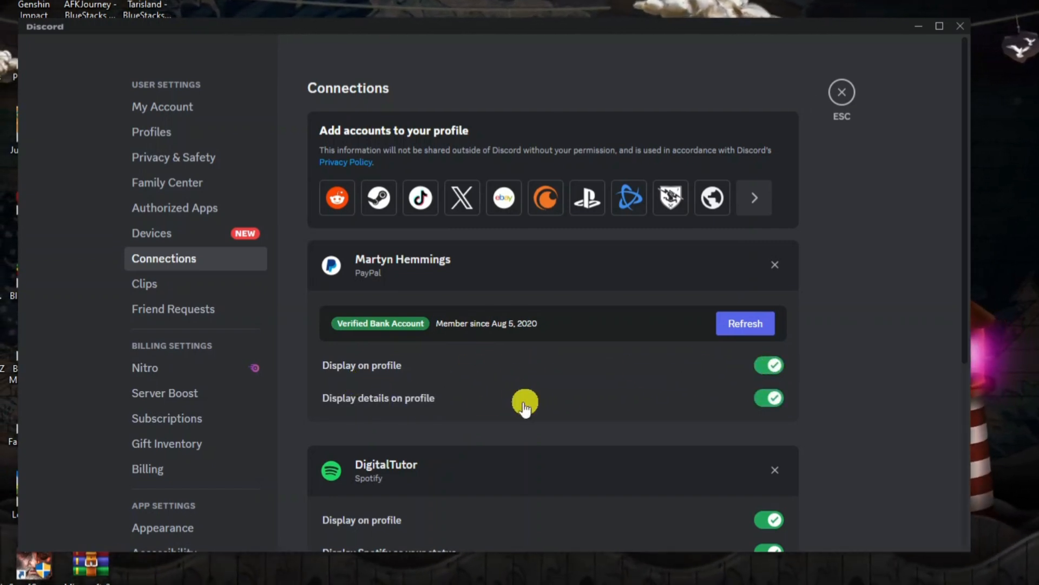
mouse_move(691, 390)
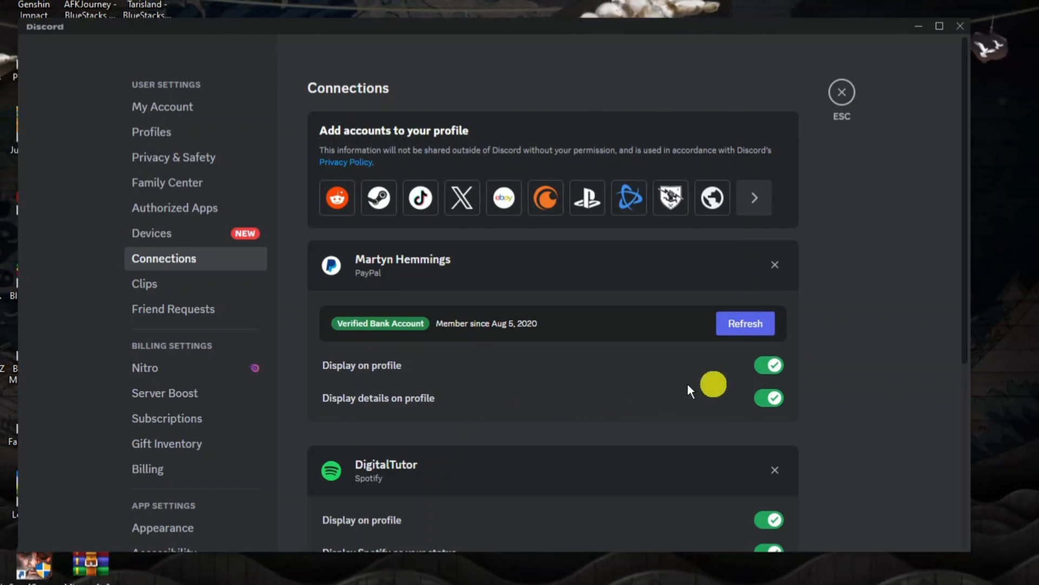
click(768, 364)
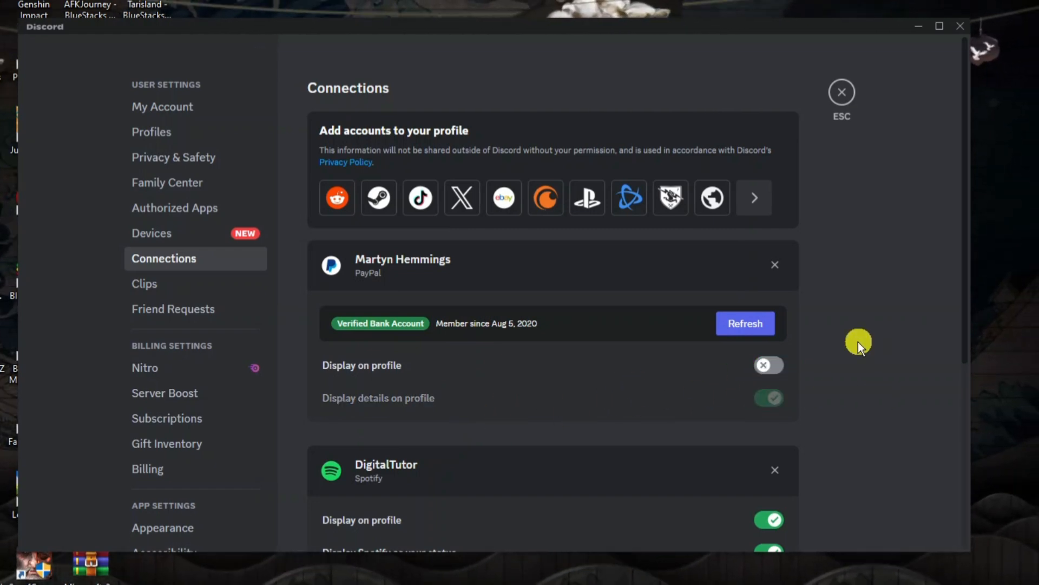
mouse_move(861, 340)
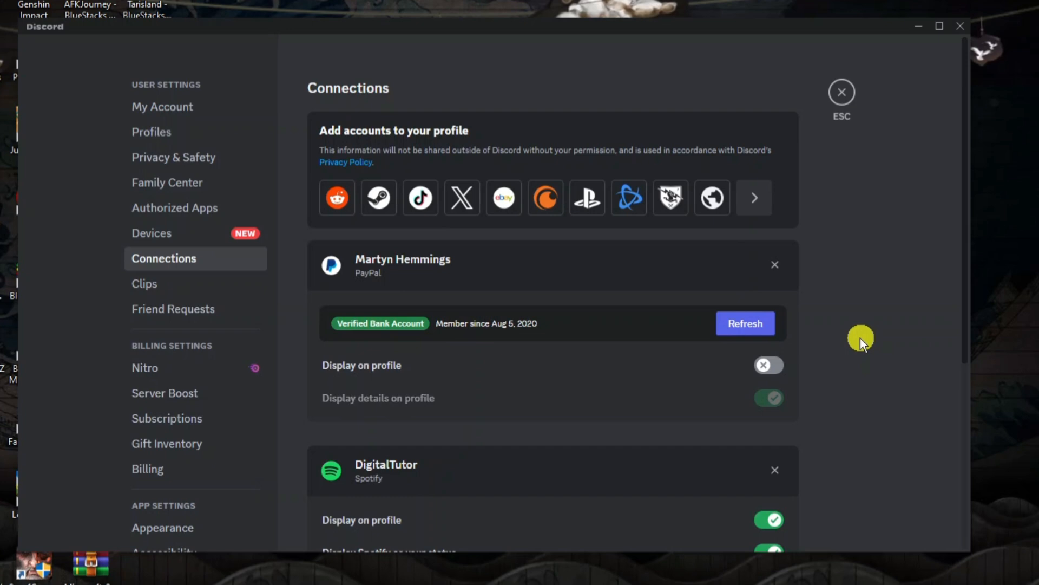
mouse_move(858, 340)
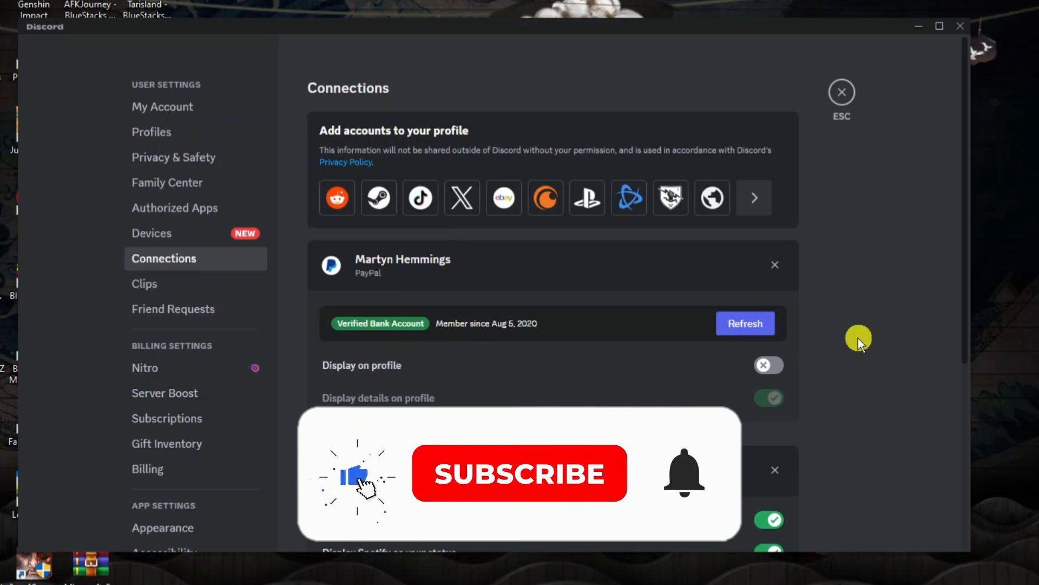
click(519, 473)
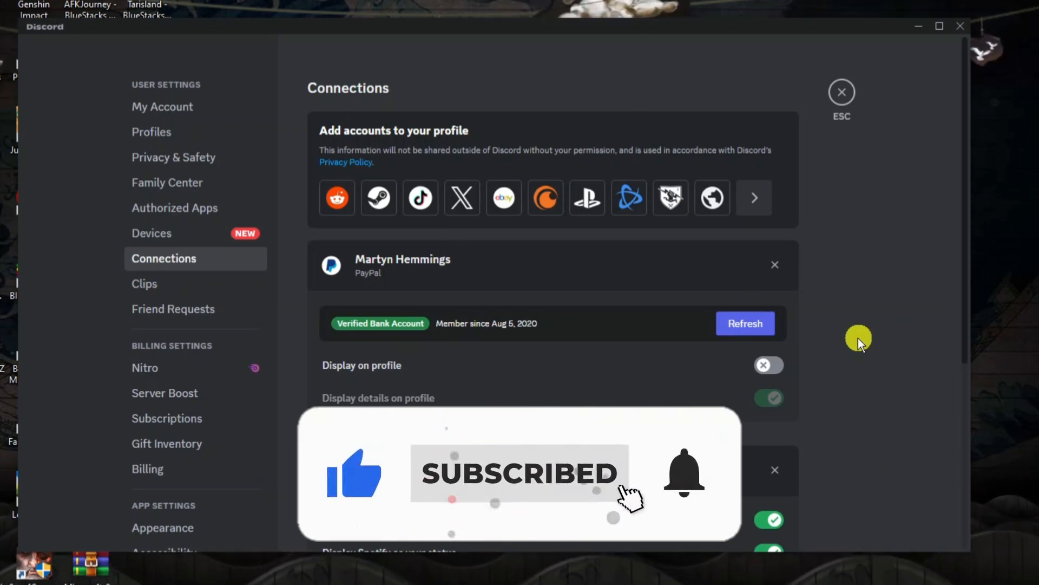